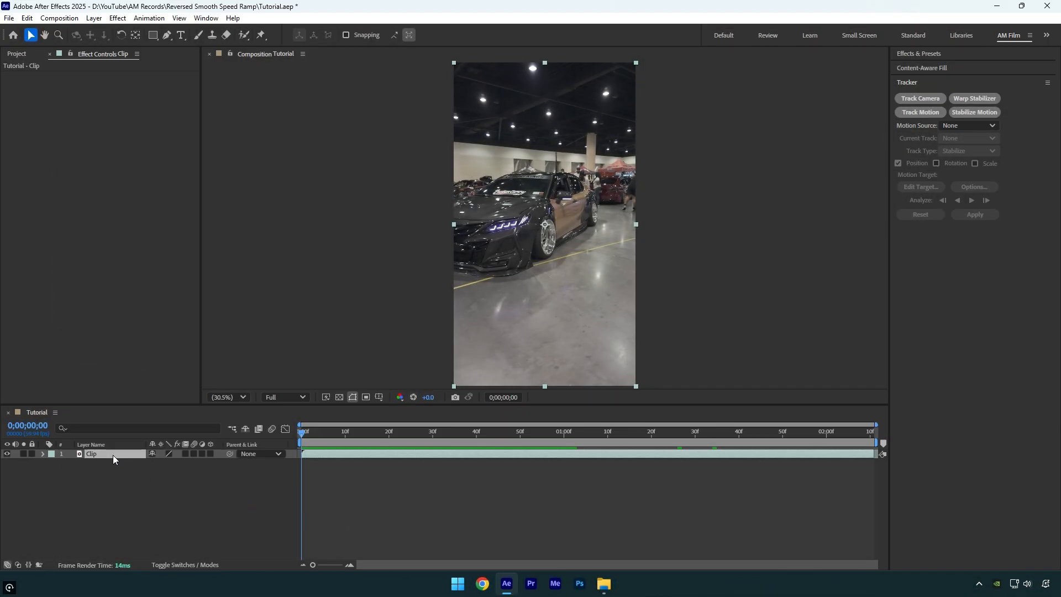
Enable Time Remapping on the car clip via Time > Enable Time Remapping.
right_click(114, 457)
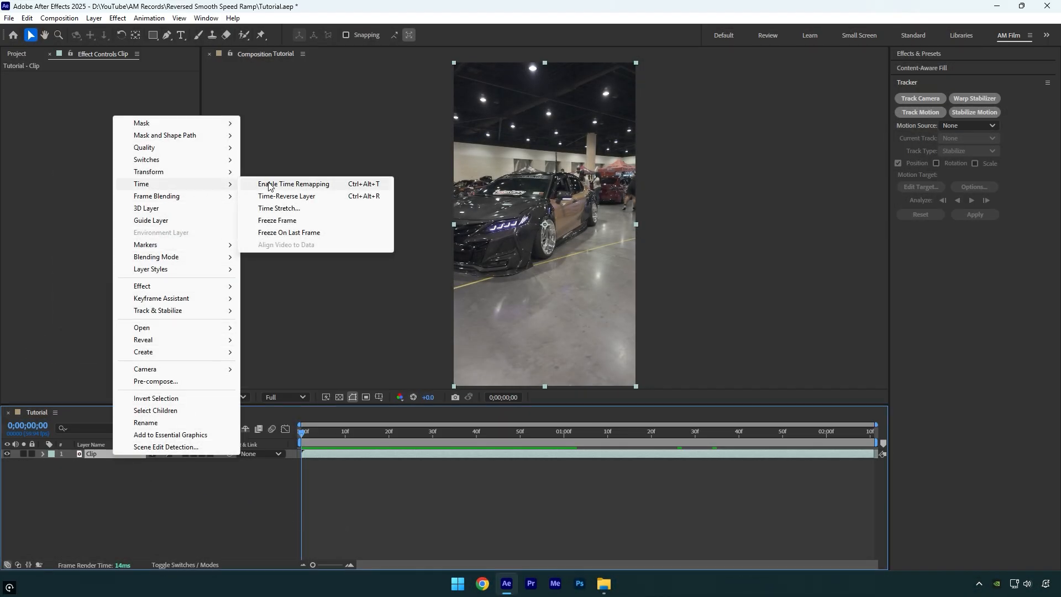
click(292, 184)
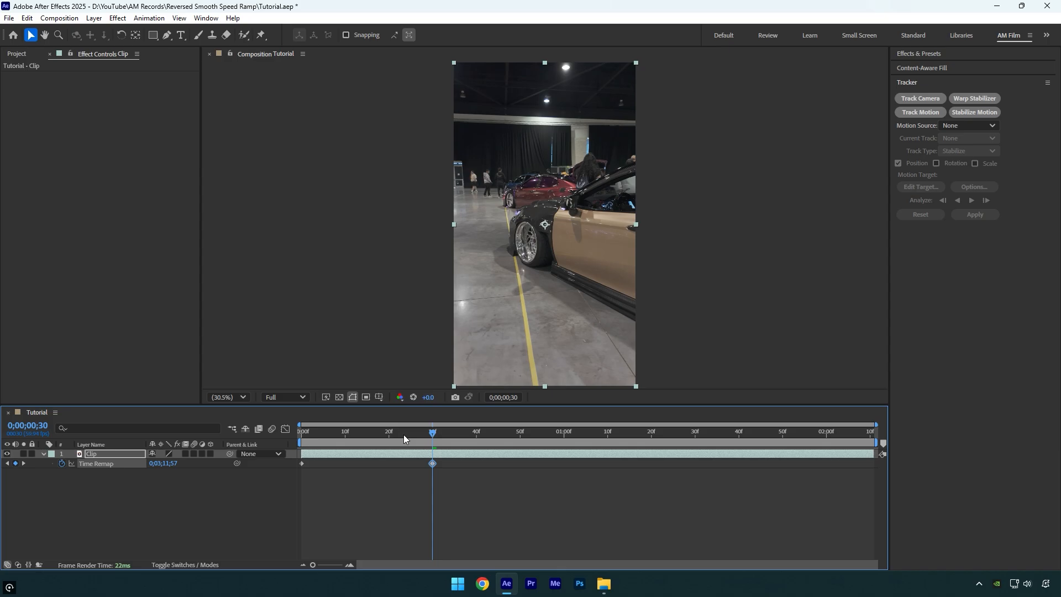
Add Time Remap keyframes at 1;00 and 1;30, ending the clip at 1;30.
click(564, 431)
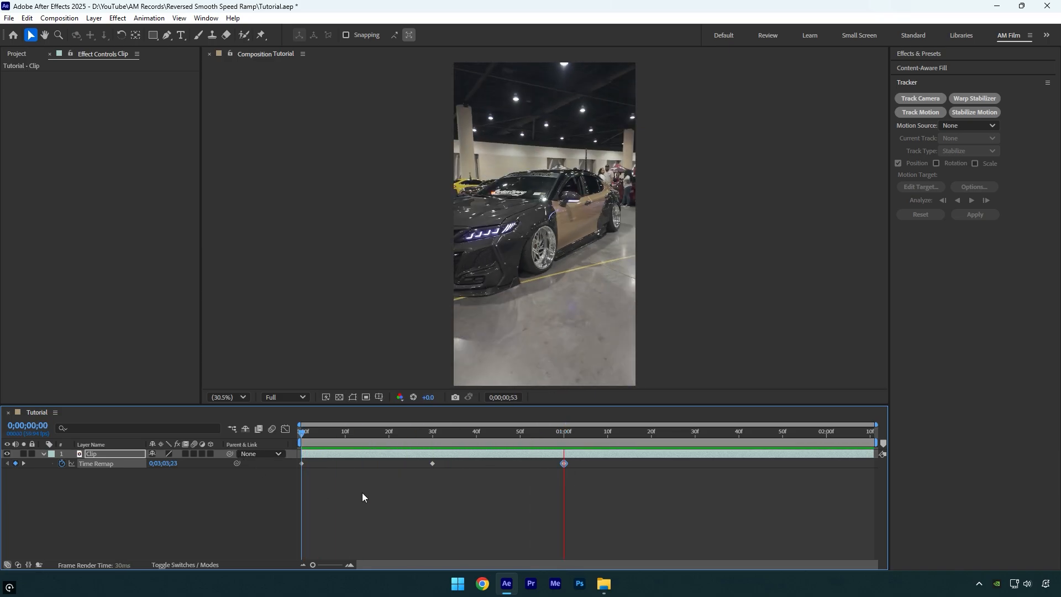
click(528, 430)
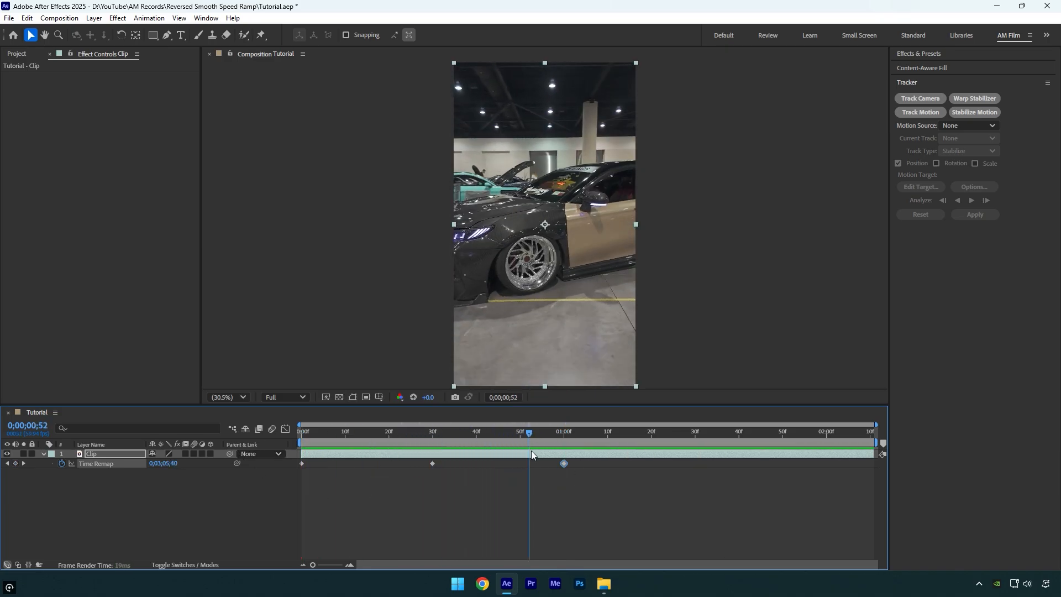
click(693, 431)
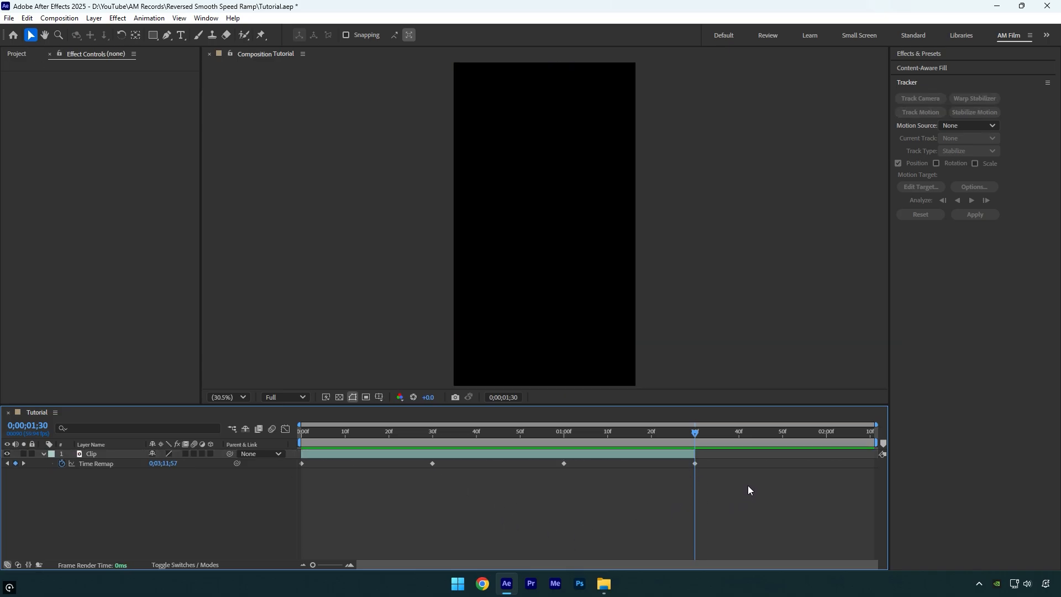
Ease the four Time Remap keyframes in the Graph Editor for a smooth reversed speed ramp.
click(301, 431)
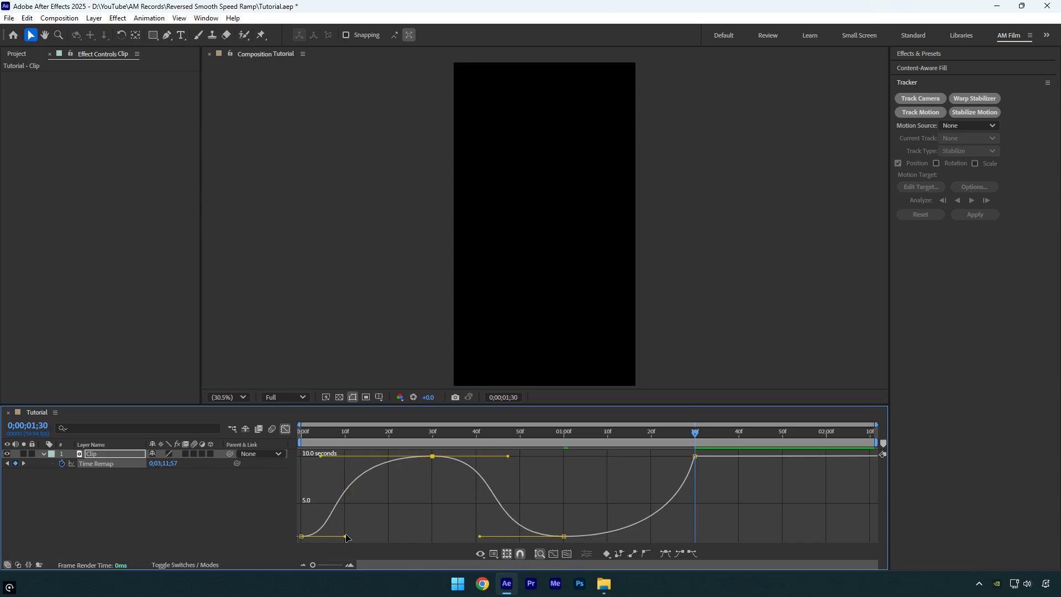
click(284, 429)
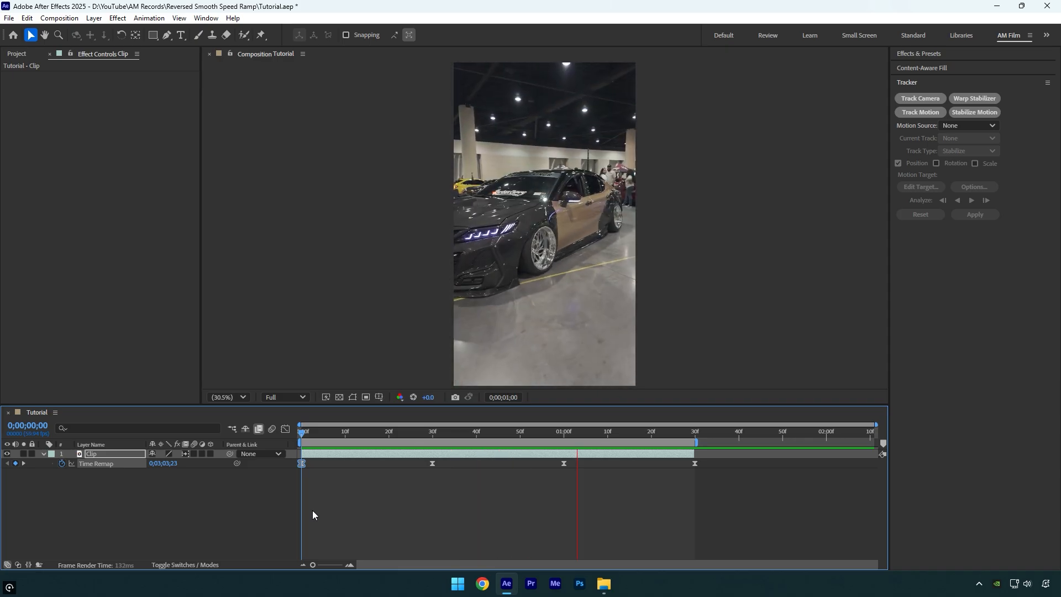
Pre-compose the remapped clip as Clip Comp 2, moving all attributes into it.
click(594, 431)
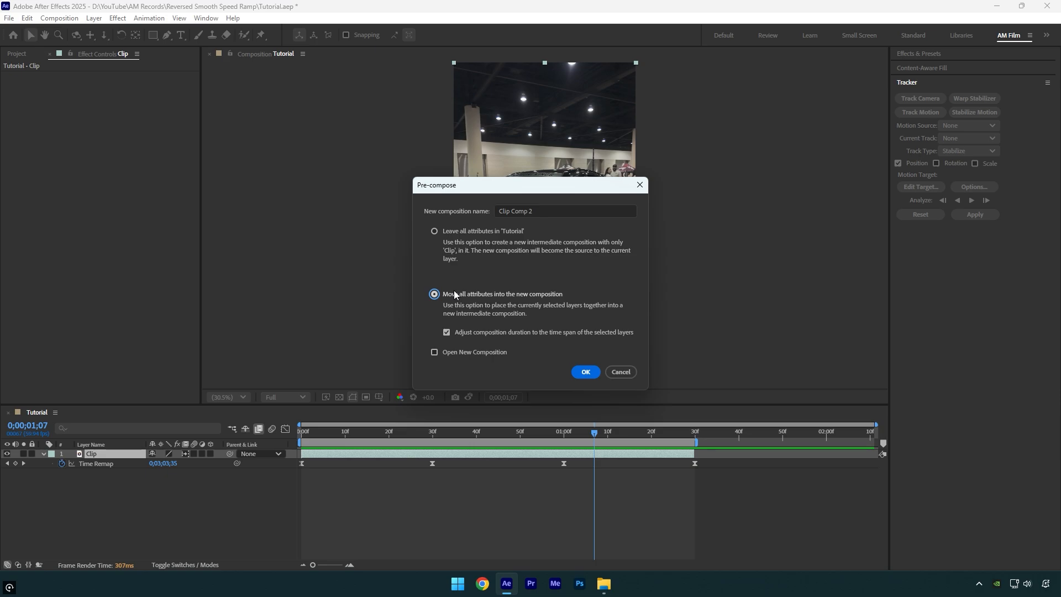
mouse_move(495, 332)
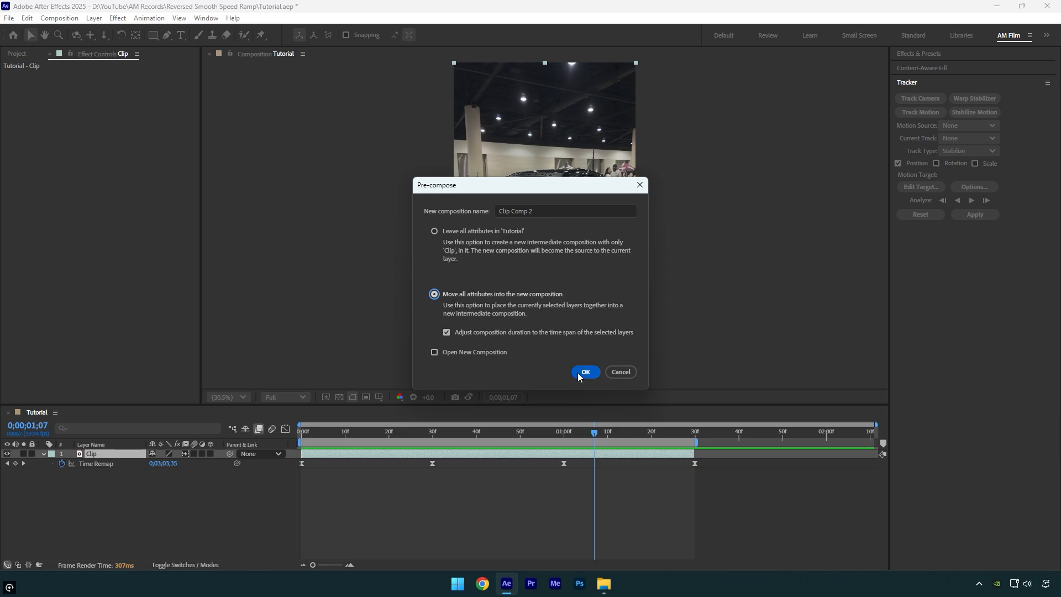
click(584, 371)
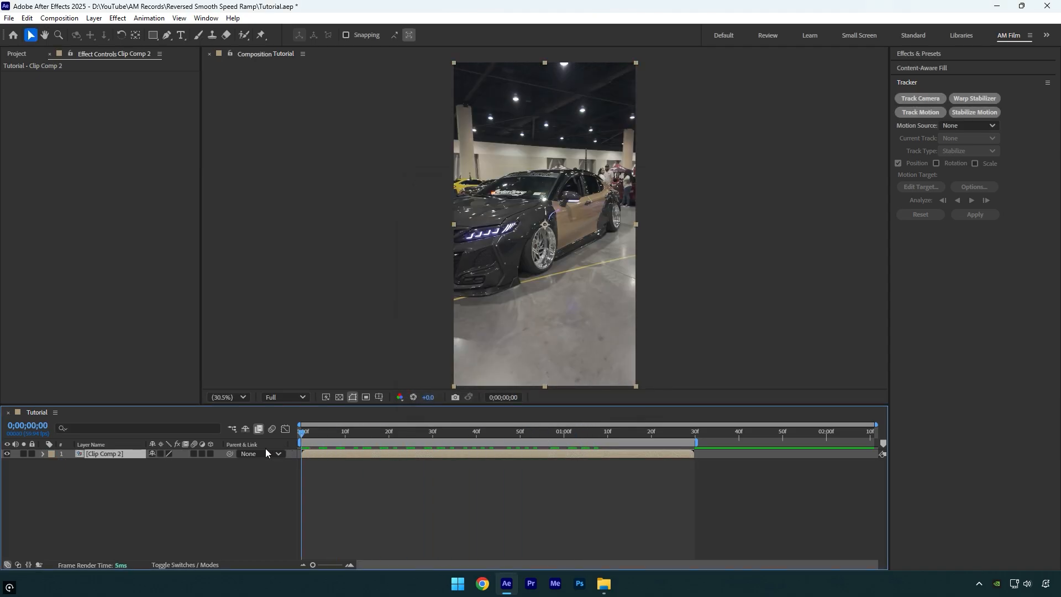
Start Stabilize Motion on Clip Comp 2 with the track point on the front wheel, adapting the feature every frame.
click(919, 112)
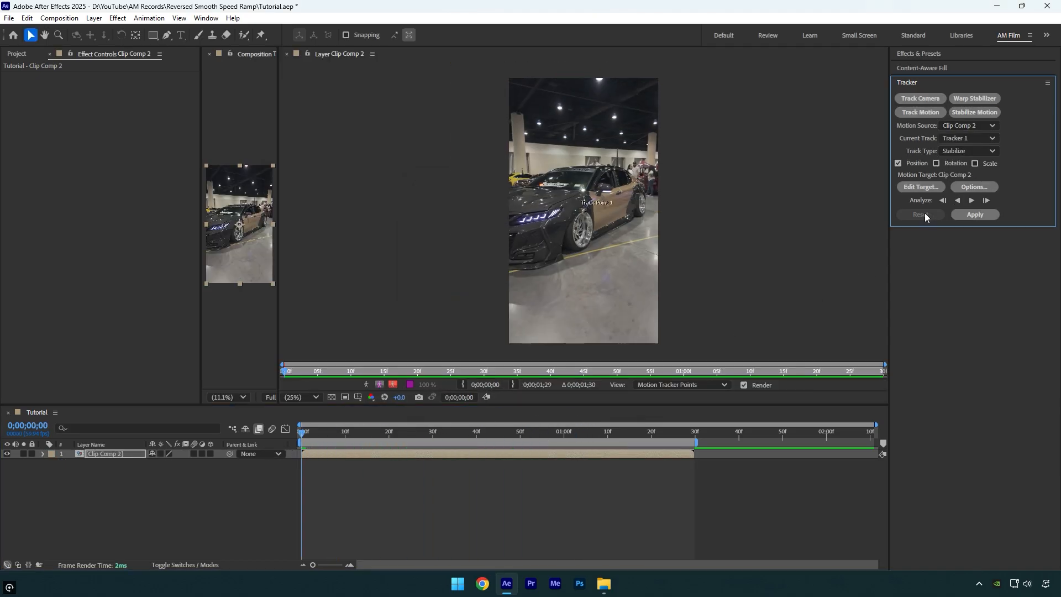
click(298, 396)
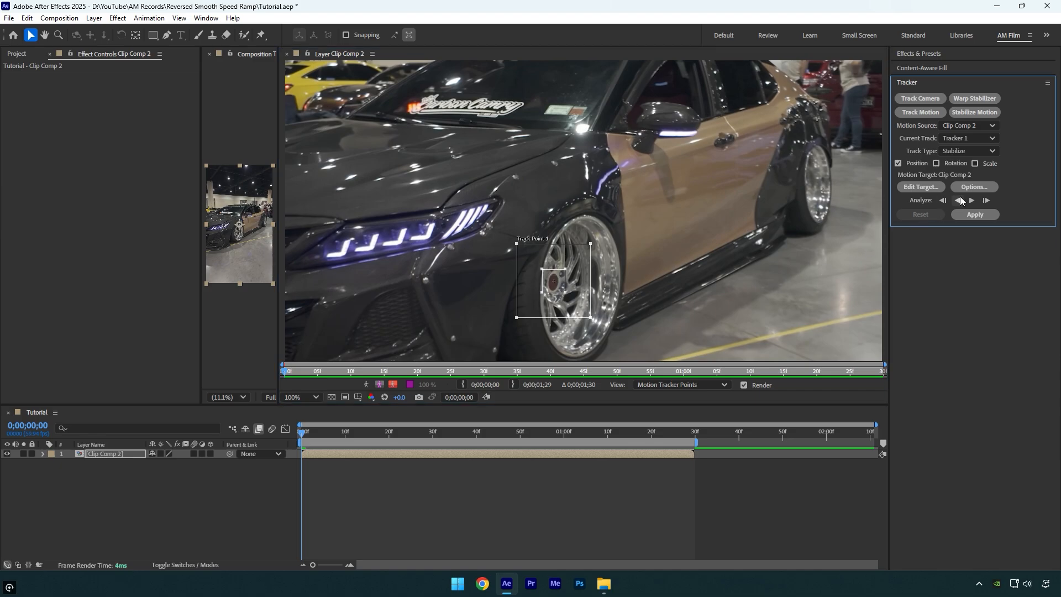
click(973, 187)
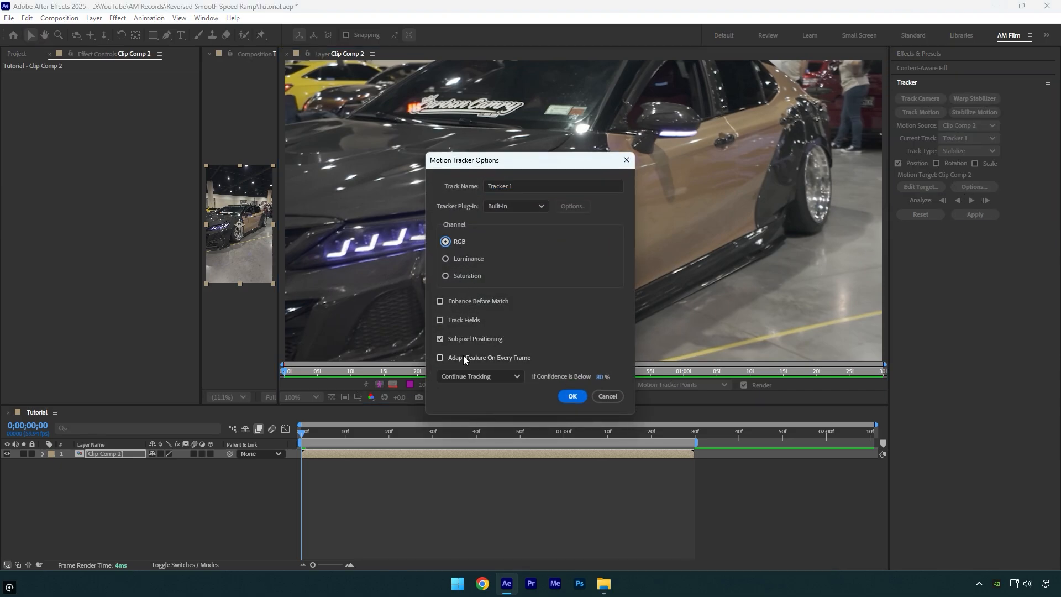
click(440, 357)
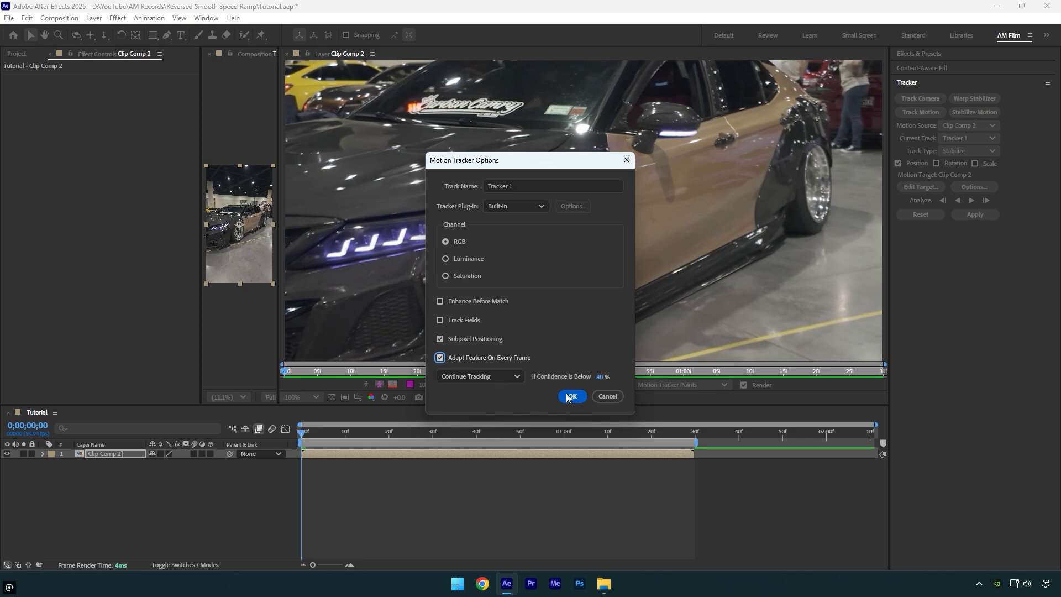
Analyze forward, resetting and re-running until the track point follows the wheel through the whole clip.
click(570, 396)
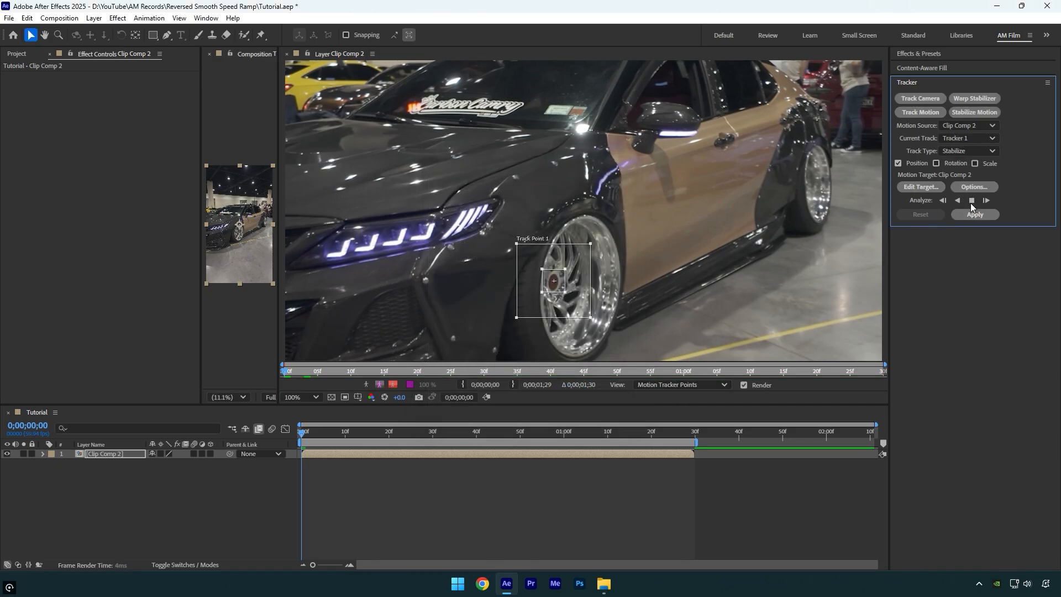
click(985, 200)
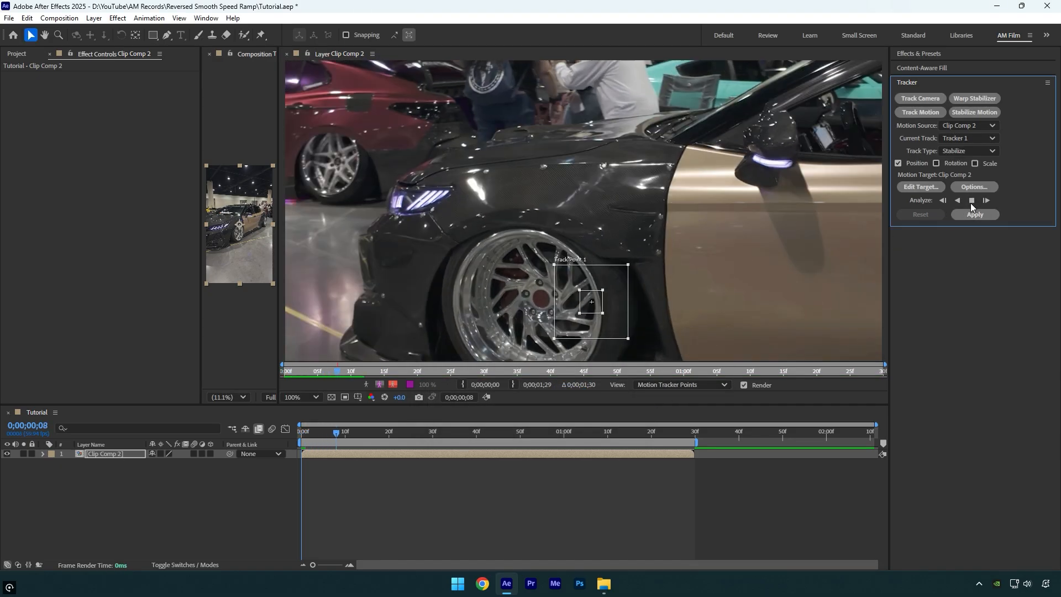
click(971, 200)
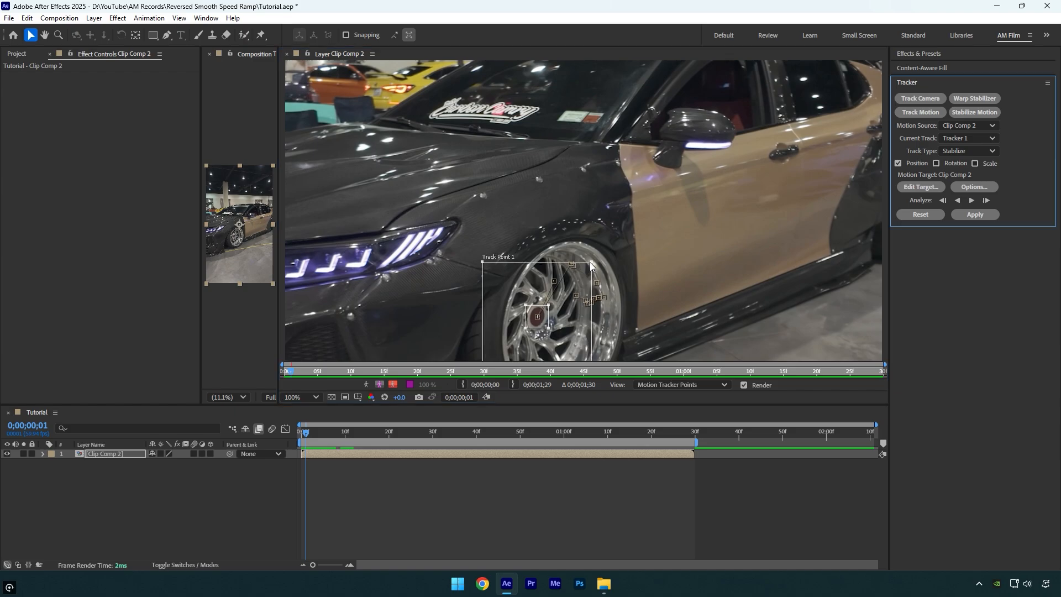
click(985, 200)
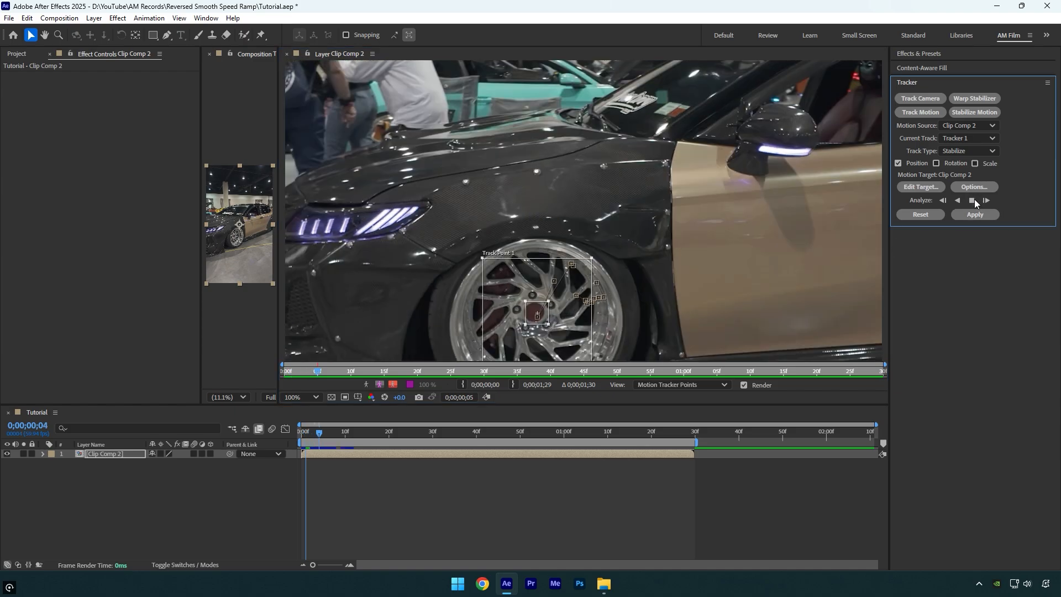
click(985, 200)
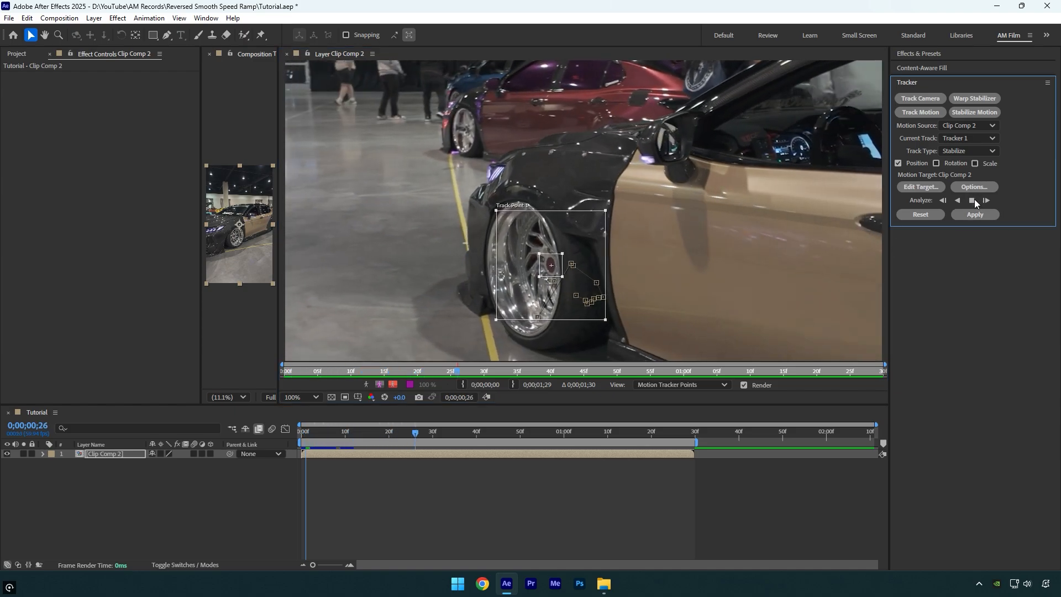
click(986, 200)
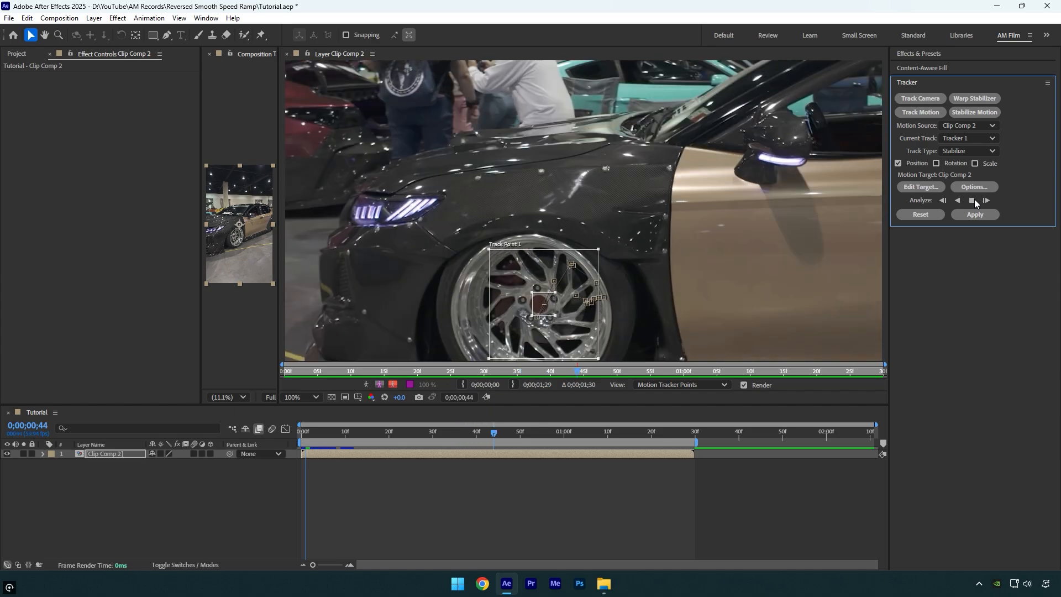
click(986, 200)
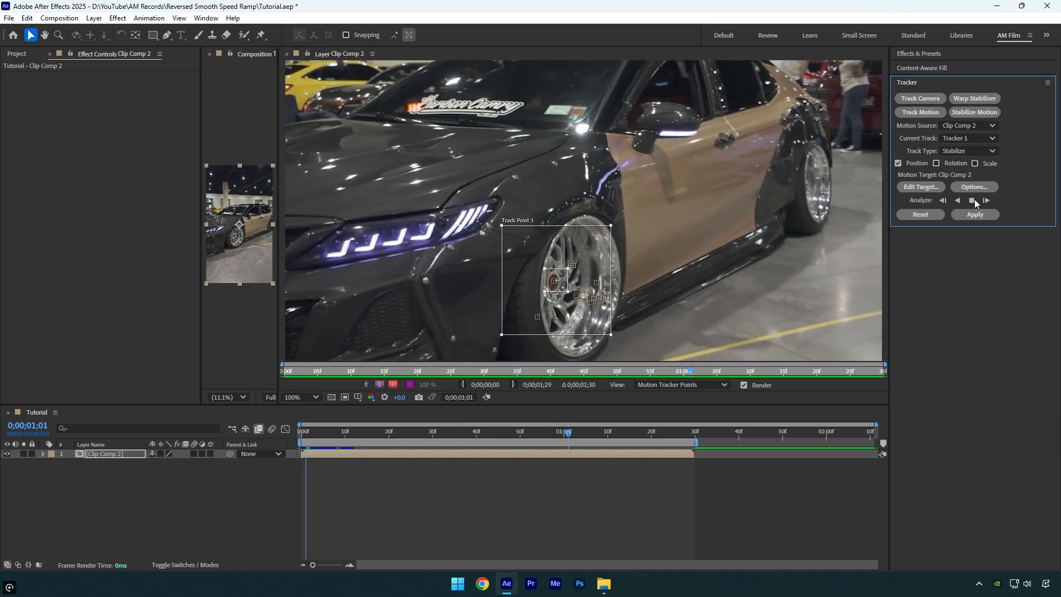
click(986, 200)
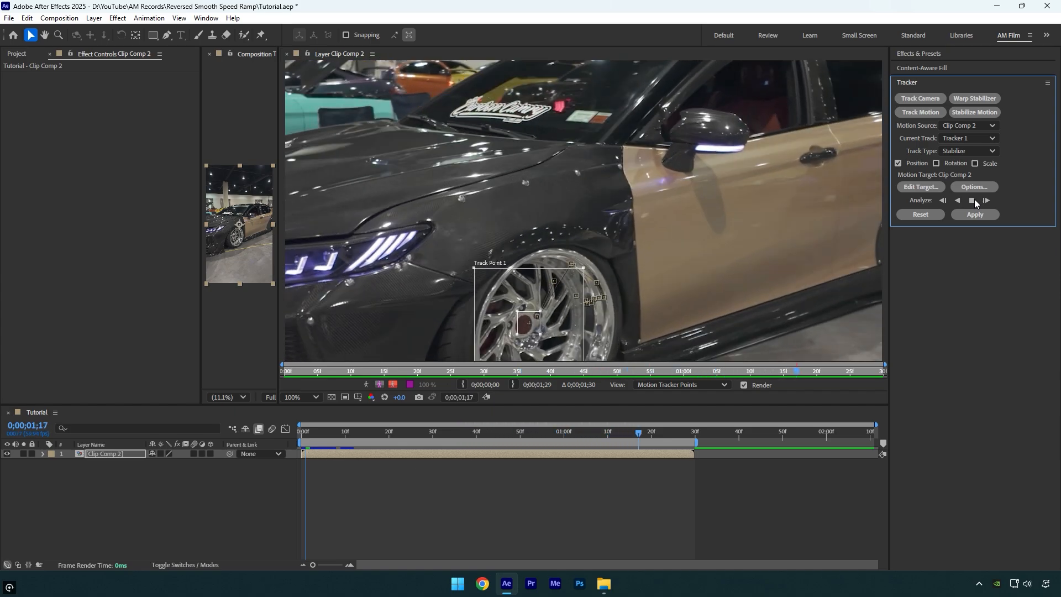
click(986, 200)
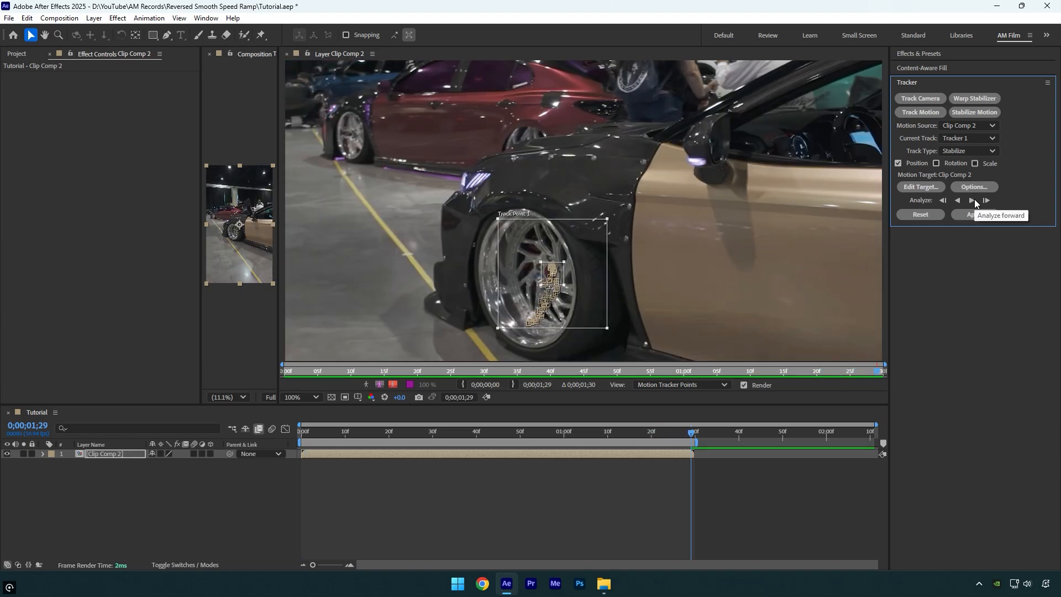
Apply the wheel track as stabilization in X and Y, leaving the layer scaled to 119%.
click(974, 215)
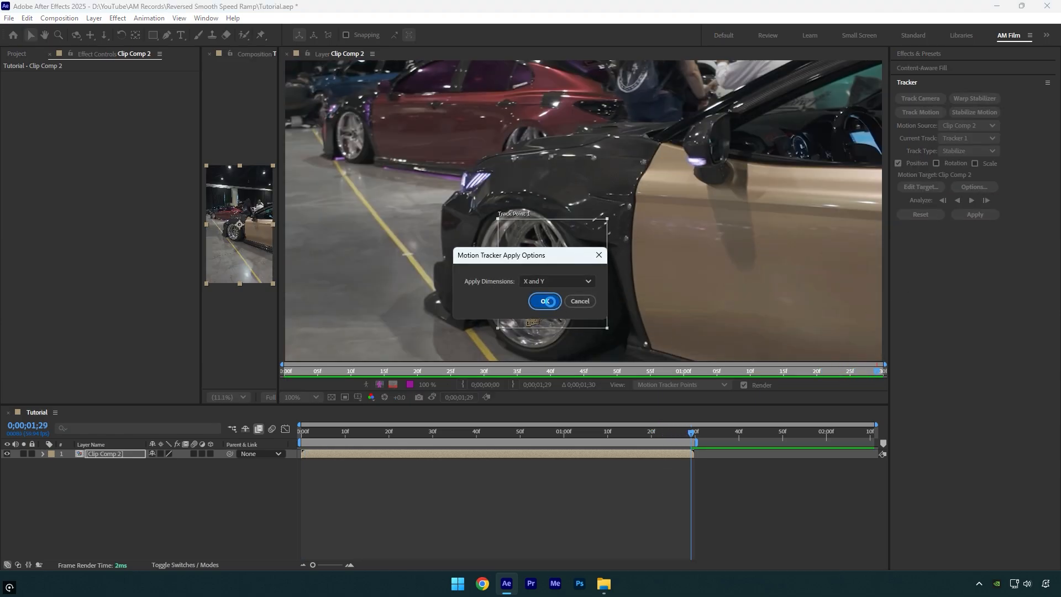
click(543, 300)
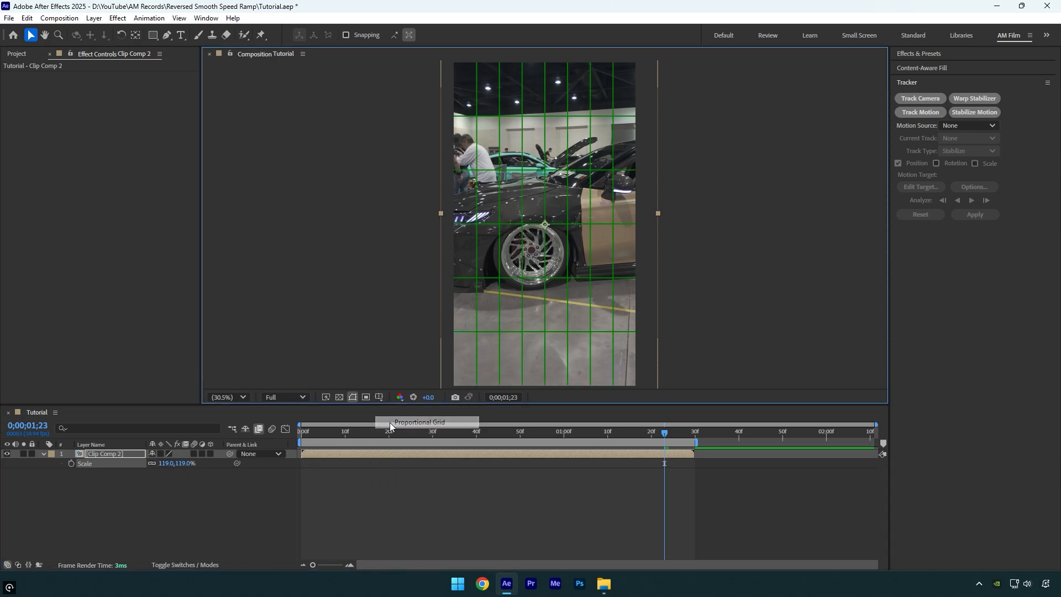
mouse_move(546, 235)
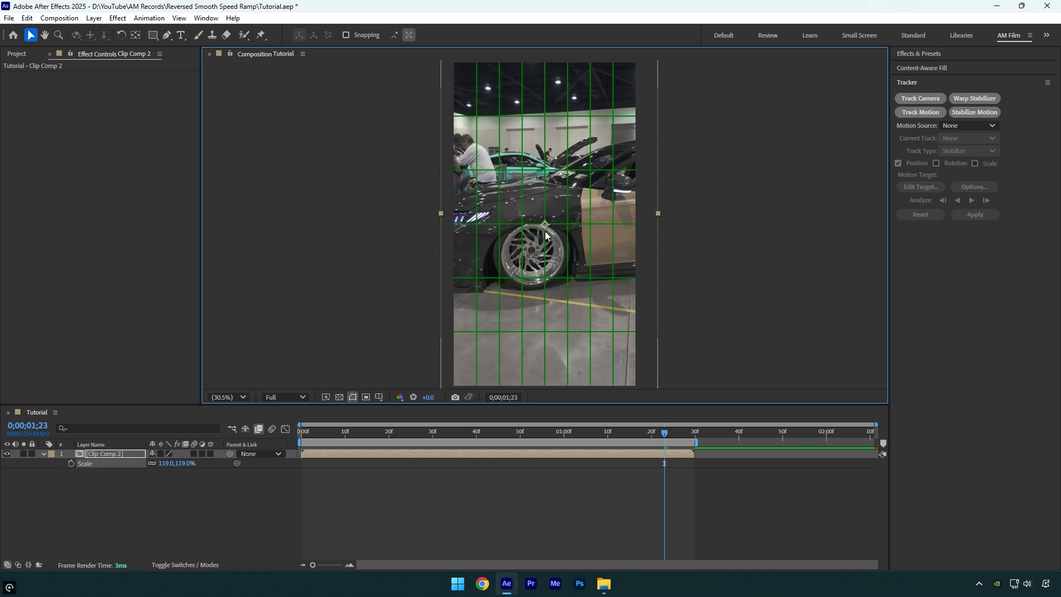